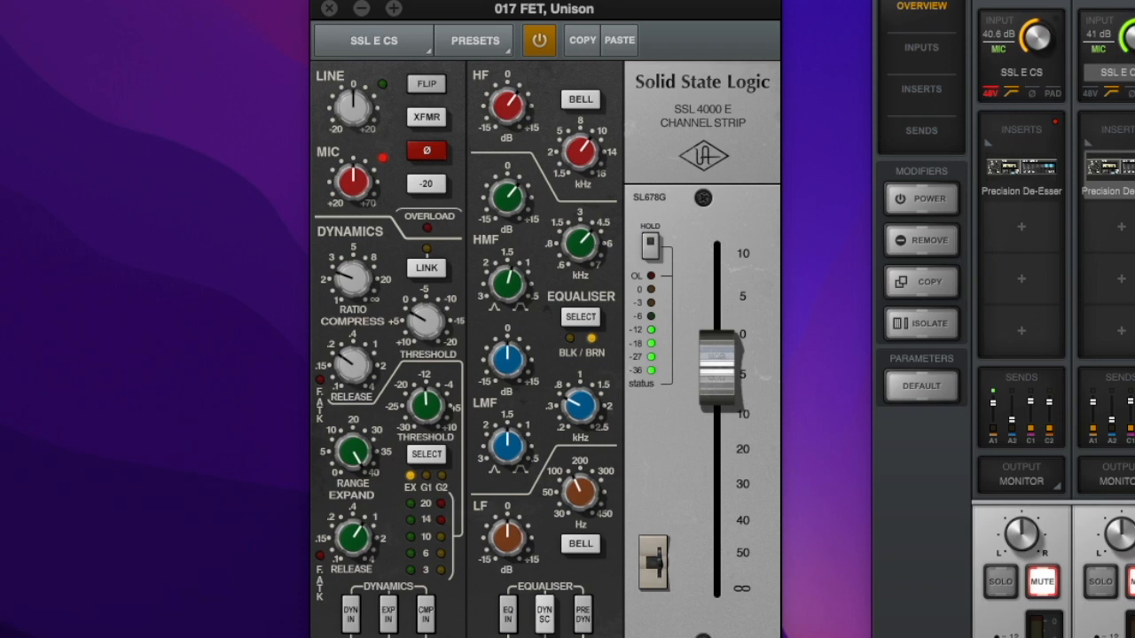
pyautogui.moveTo(652, 149)
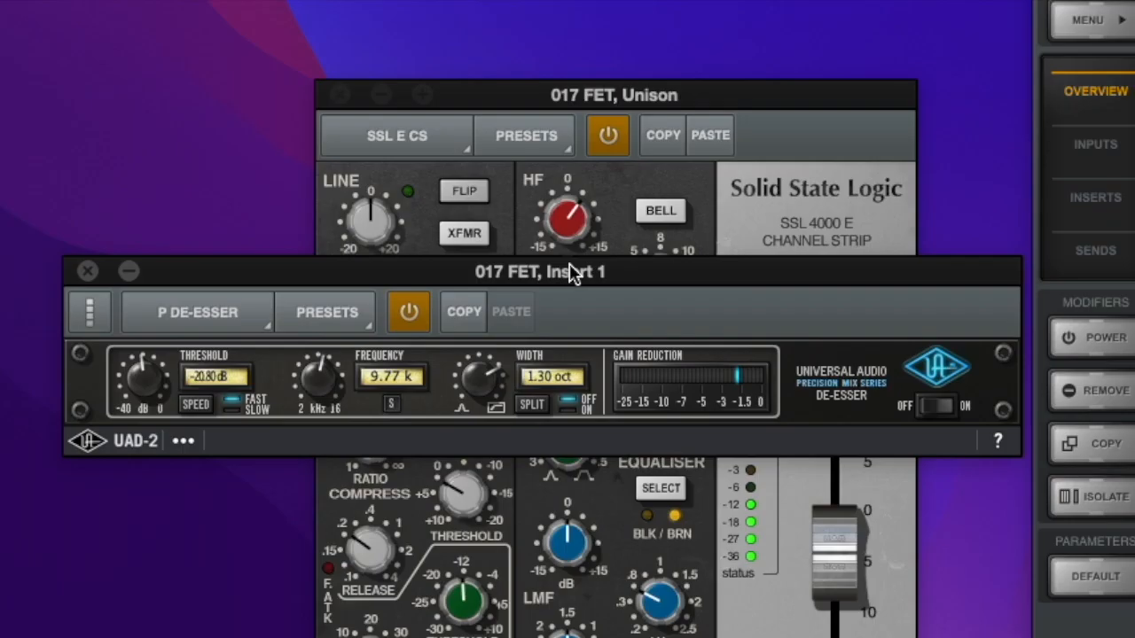
pyautogui.moveTo(493, 400)
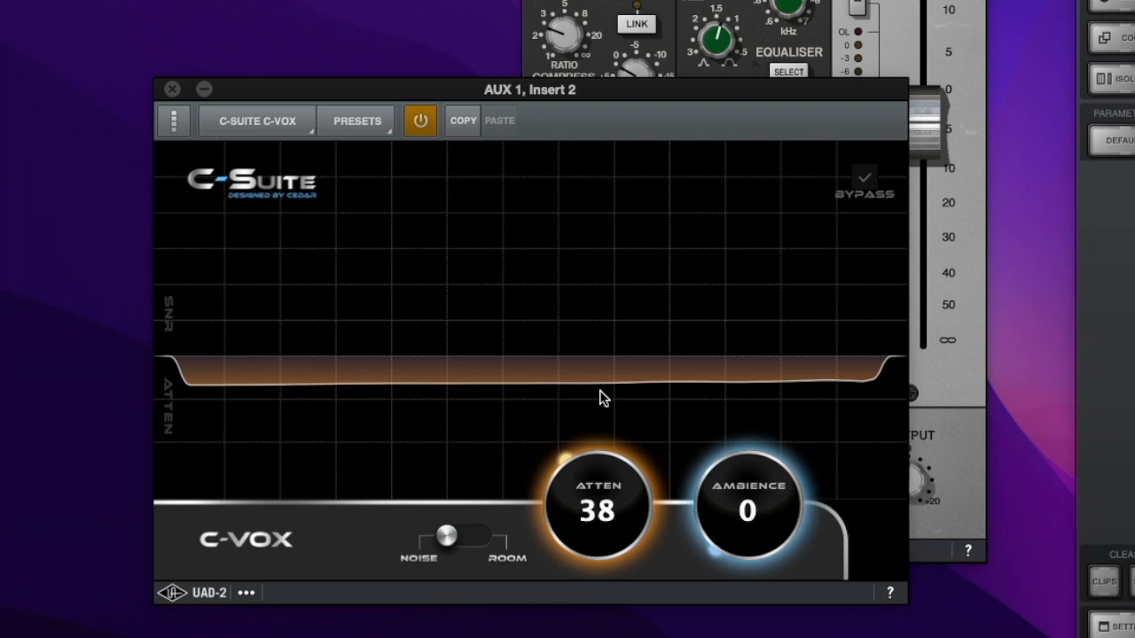
# Bypass and re-enable C-Vox to compare, then raise its ATTEN knob from 38 to about 81.
pyautogui.click(419, 120)
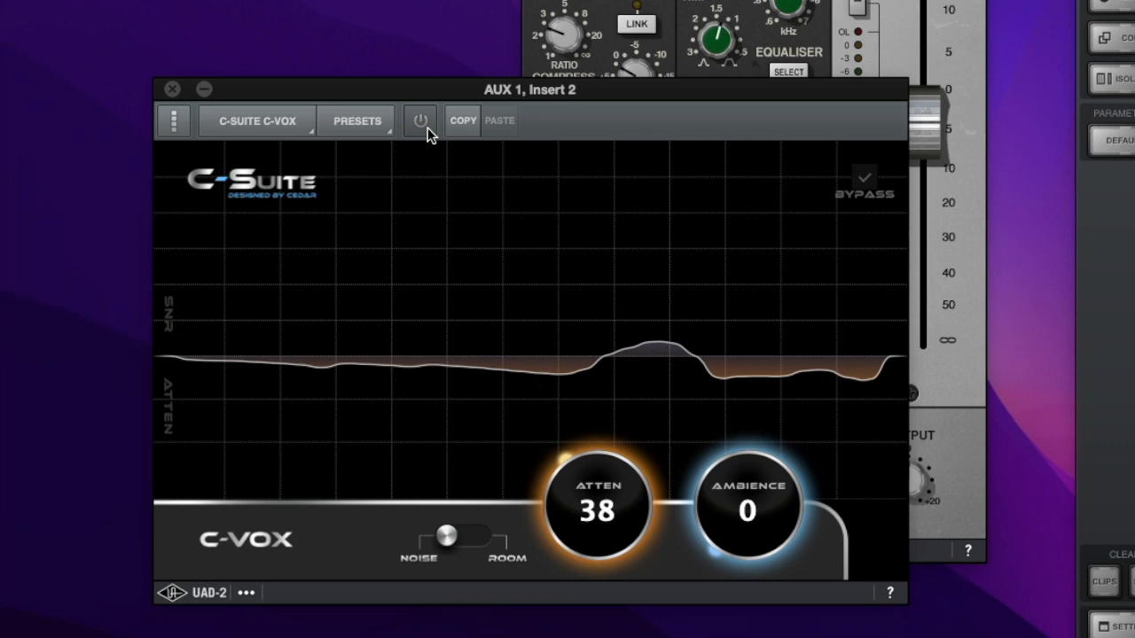
pyautogui.click(418, 121)
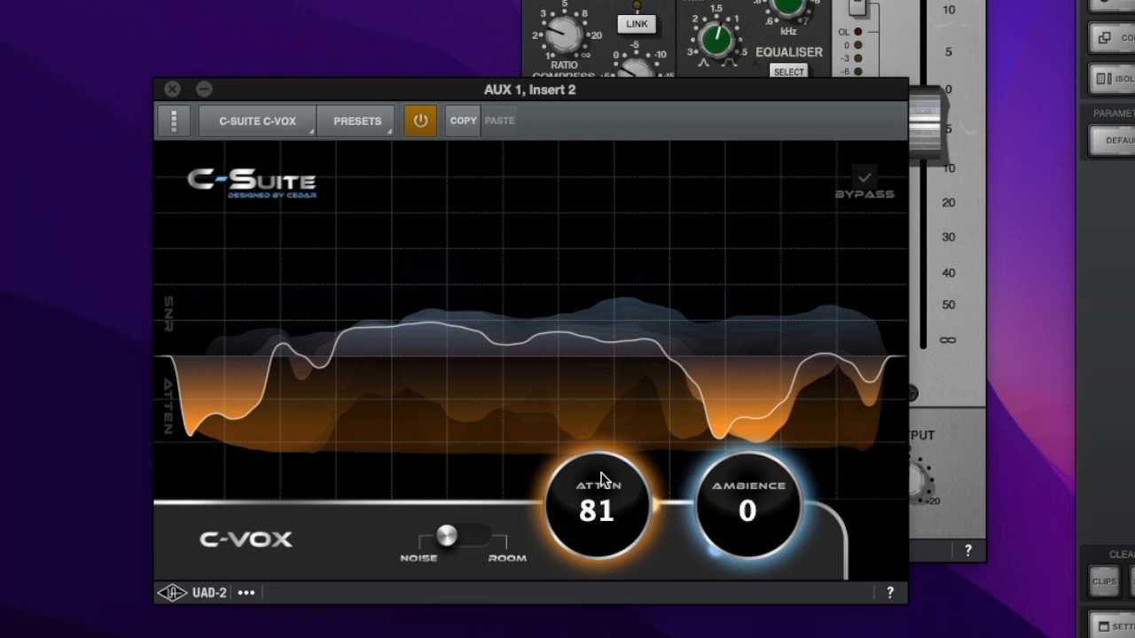
pyautogui.moveTo(596, 482); pyautogui.dragTo(595, 532)
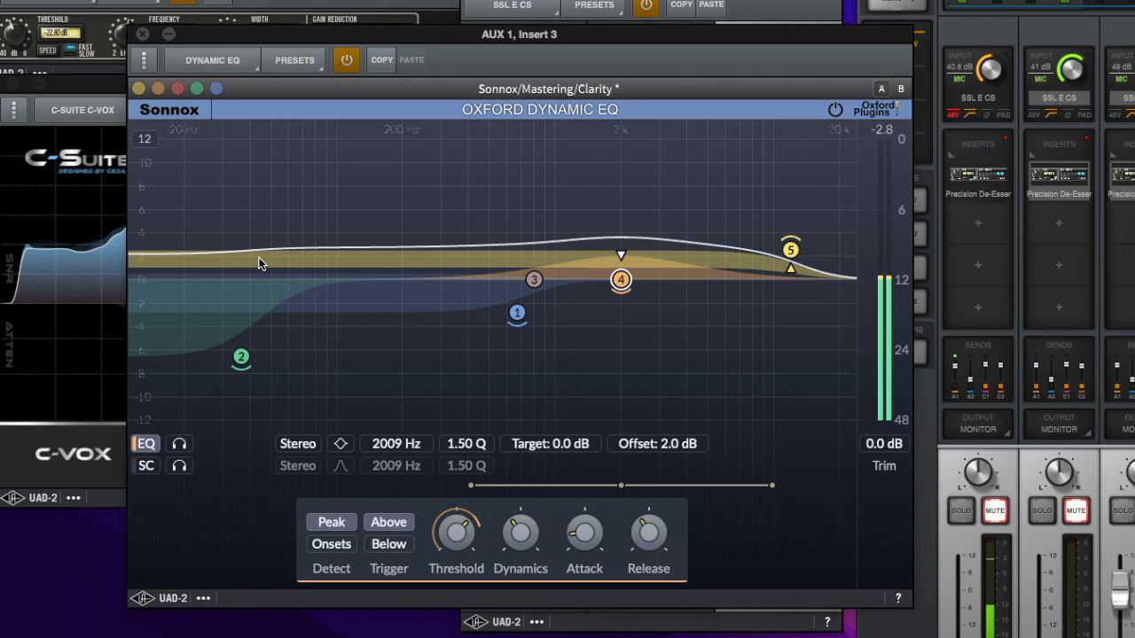
# Load Sonnox Oxford Dynamic EQ with the Mastering/Clarity preset into AUX 1 insert 3.
pyautogui.click(347, 60)
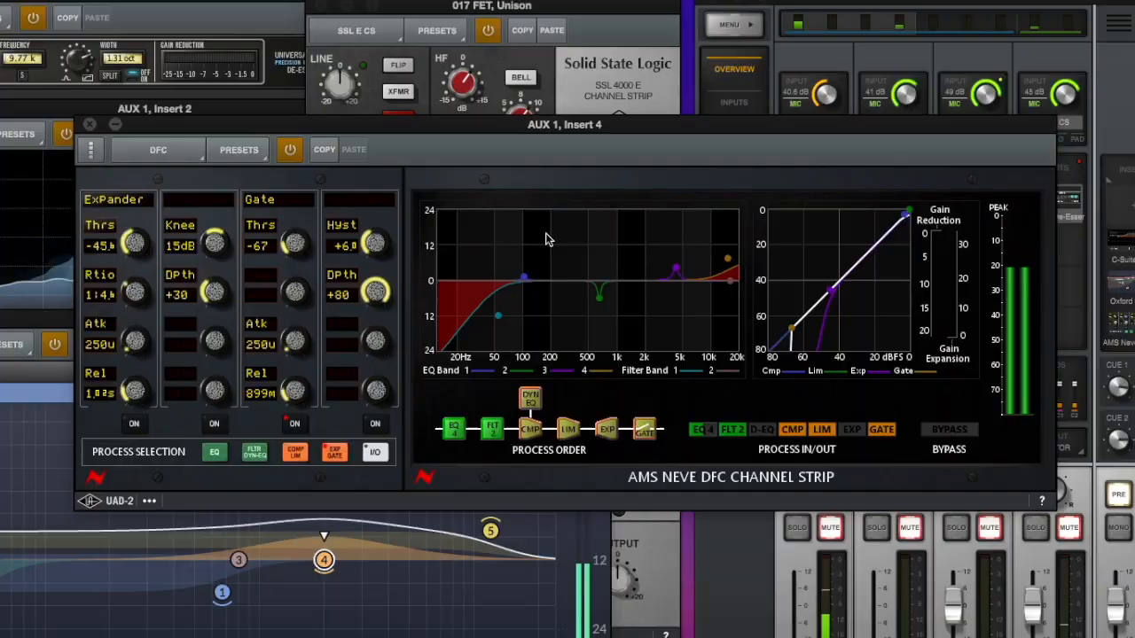
# Page through the DFC strip's EQ bands, filter/dynamic EQ and compressor/limiter sections.
pyautogui.click(213, 452)
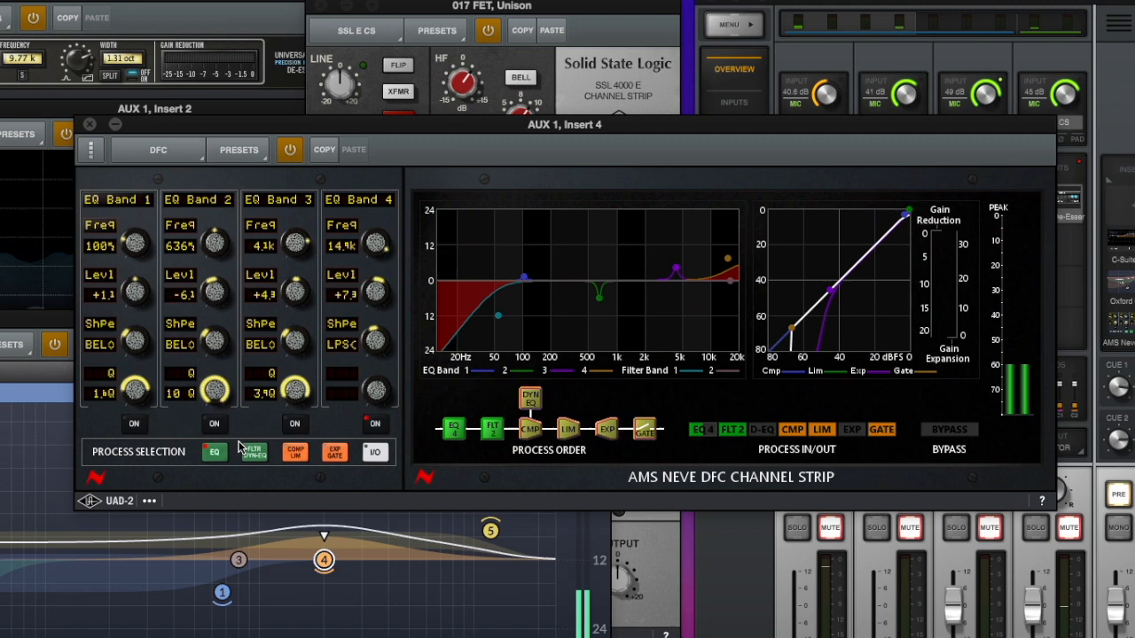
pyautogui.click(251, 452)
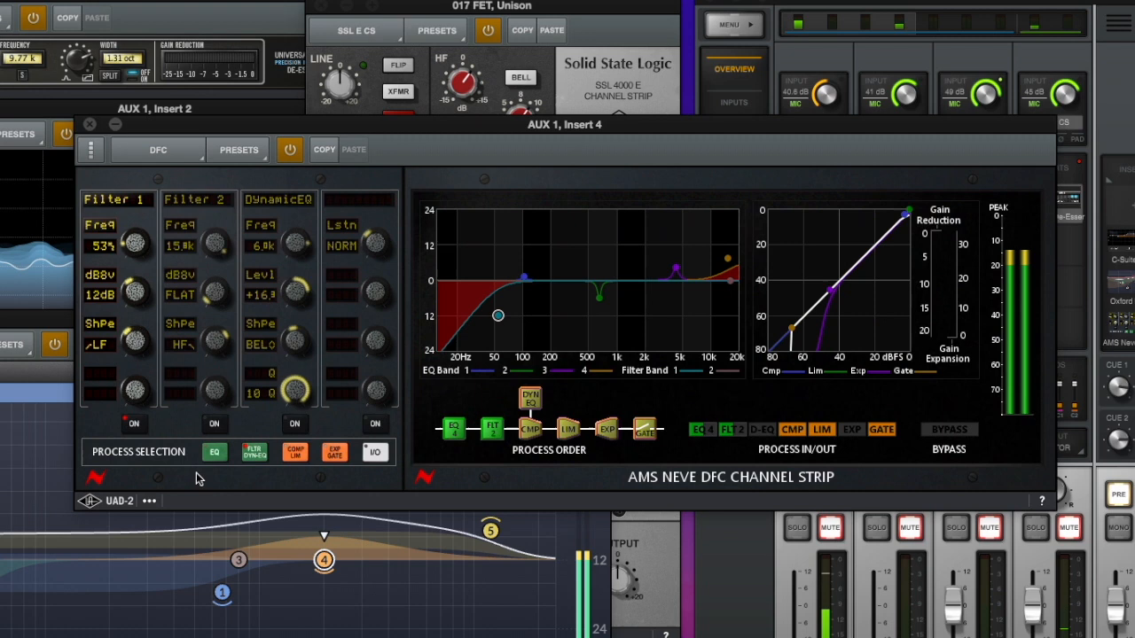
pyautogui.click(295, 452)
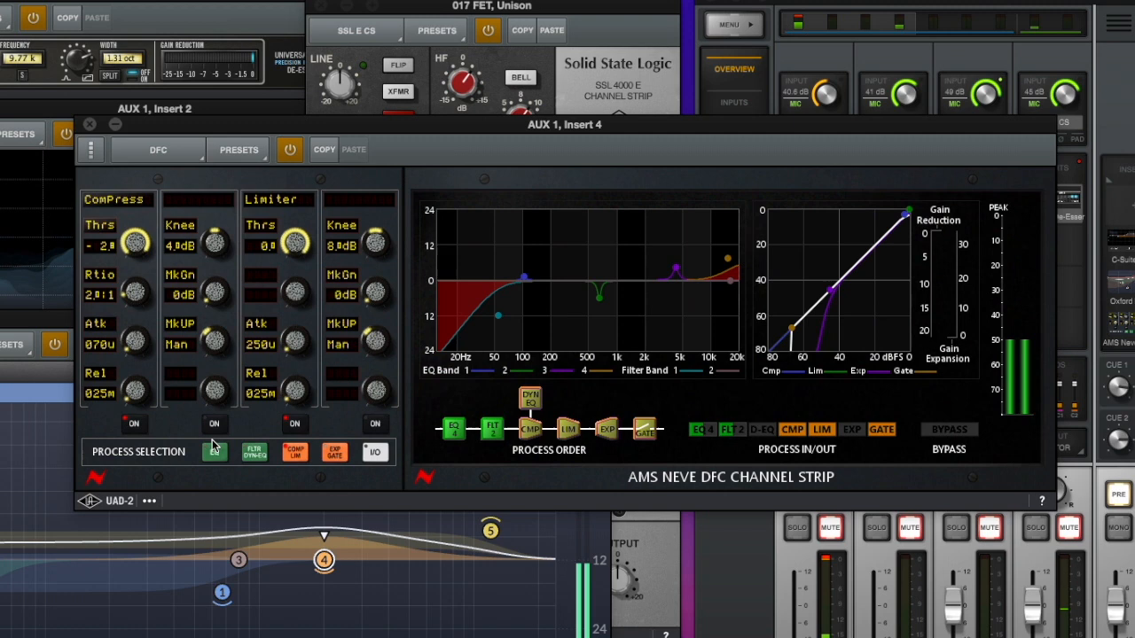
pyautogui.click(214, 452)
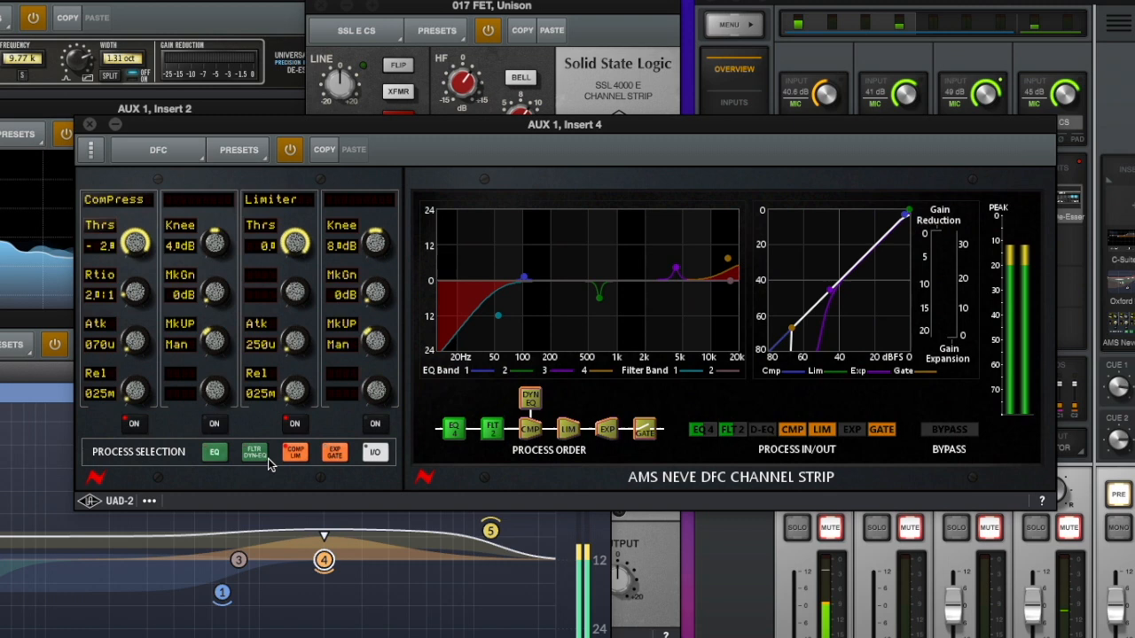
# View the DFC expander/gate section, then land on its I/O page with input and output at 0 dB.
pyautogui.click(334, 452)
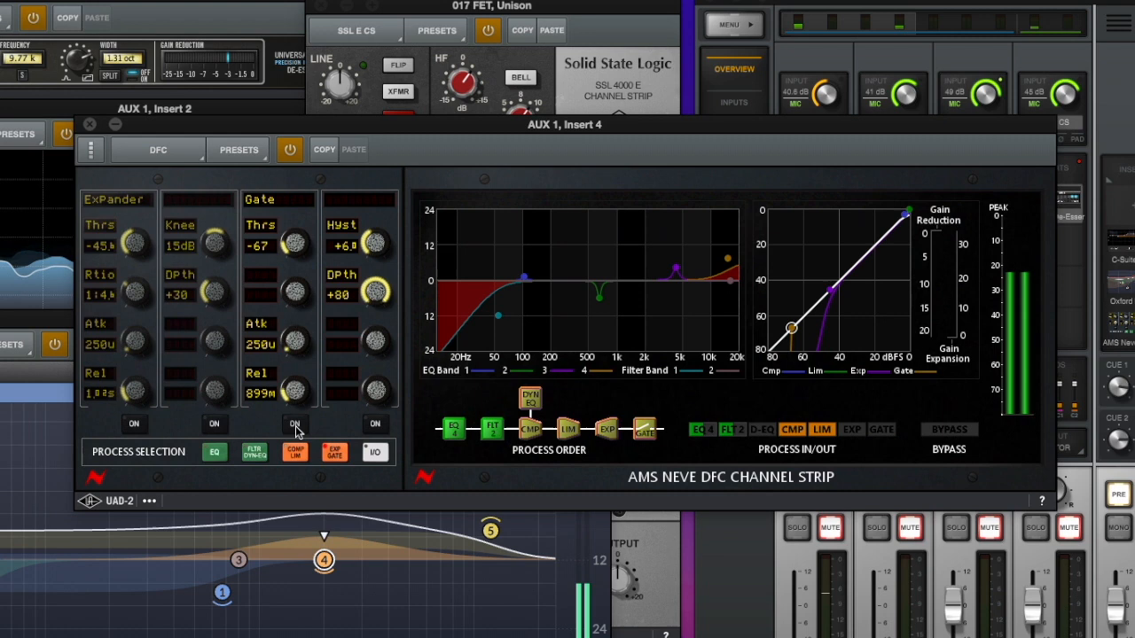
pyautogui.click(294, 424)
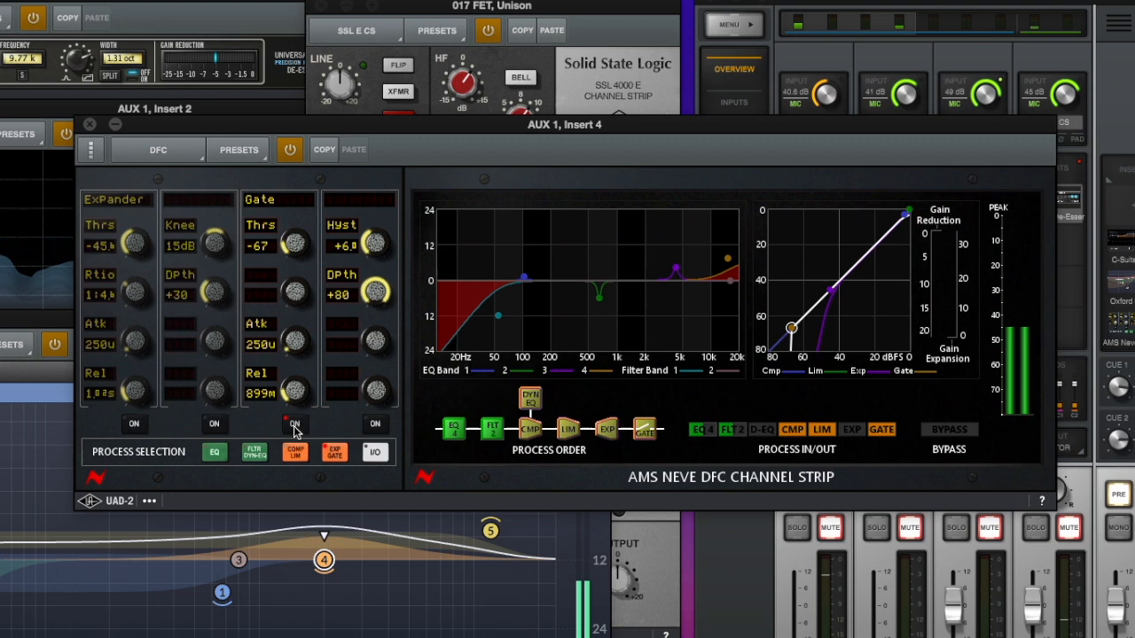
pyautogui.click(374, 452)
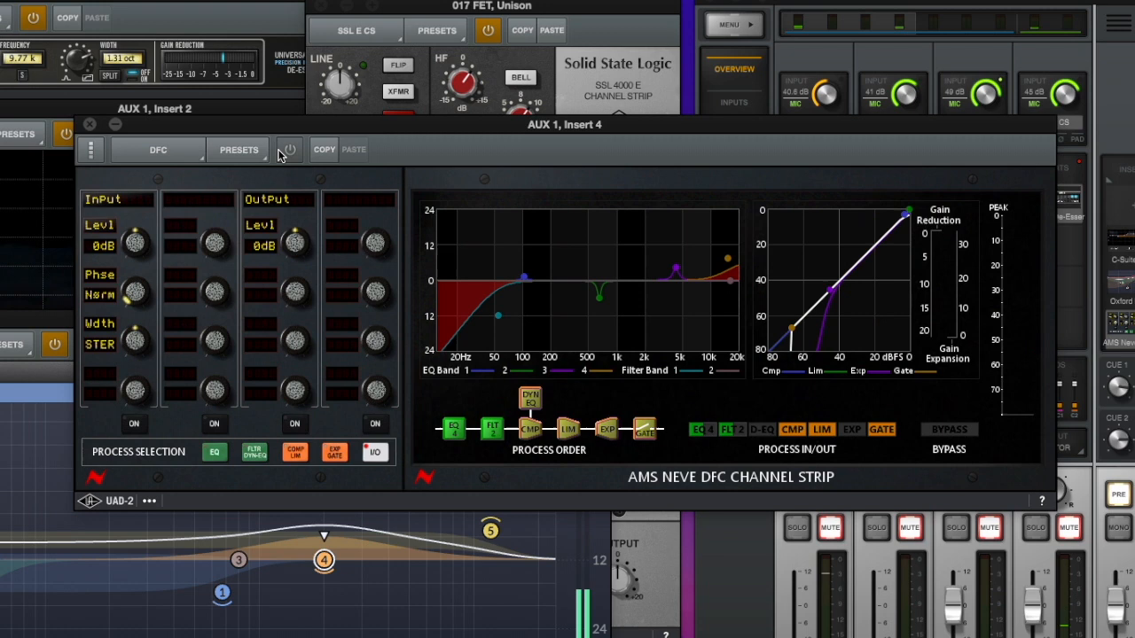
pyautogui.click(287, 149)
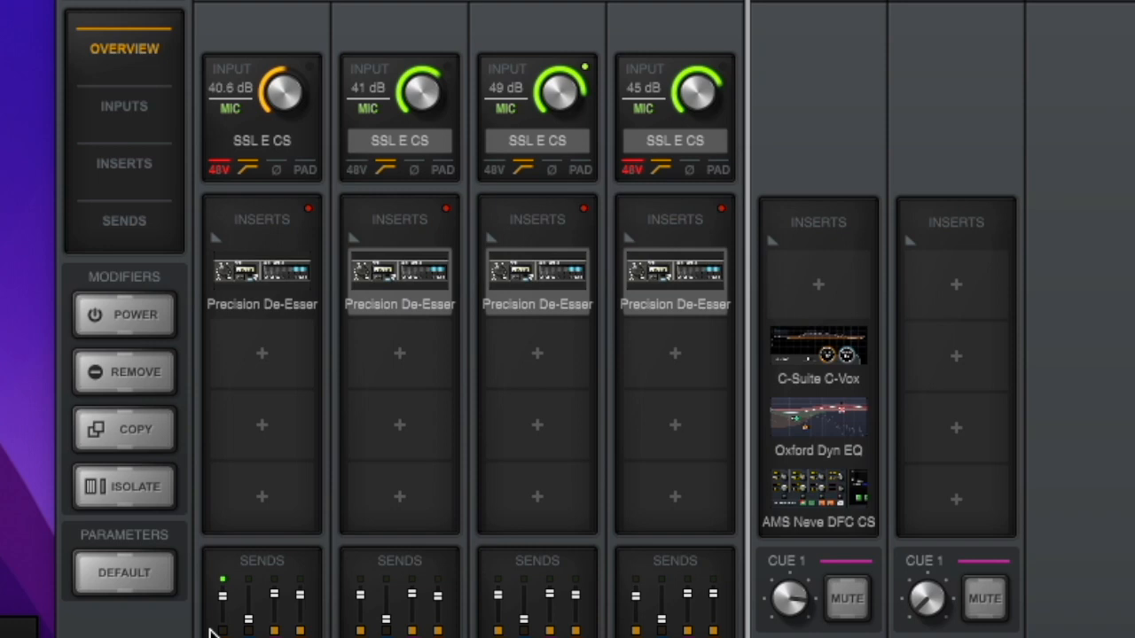
pyautogui.moveTo(841, 206)
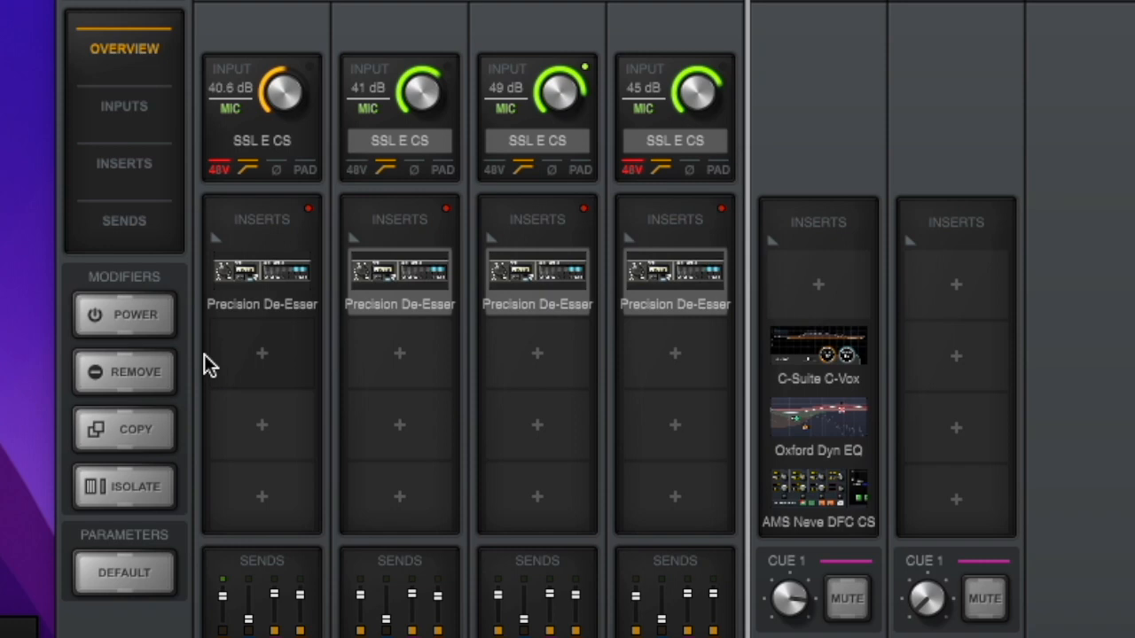
pyautogui.moveTo(263, 348)
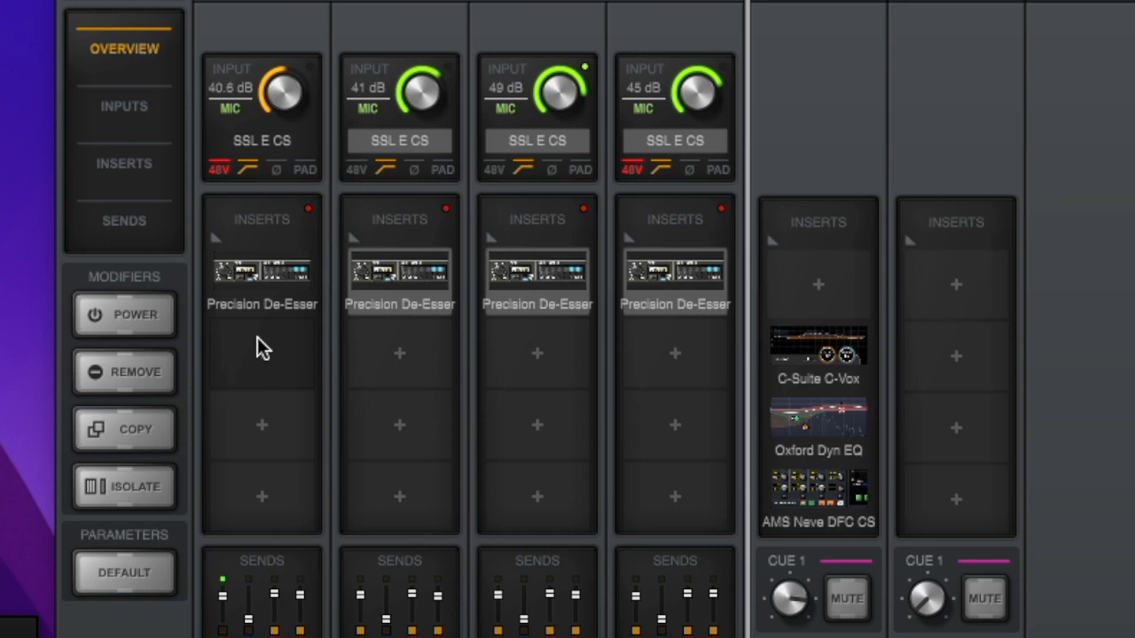
pyautogui.moveTo(833, 394)
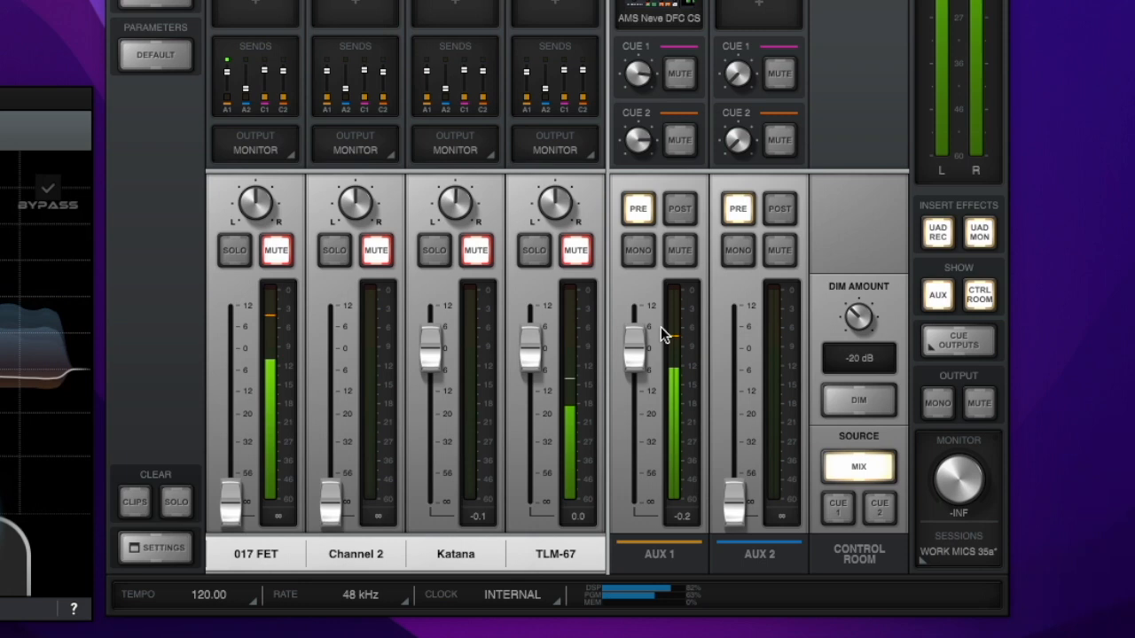
# Scroll the mixer Overview down to the channel faders and the AUX 1 and 2 returns.
pyautogui.click(638, 209)
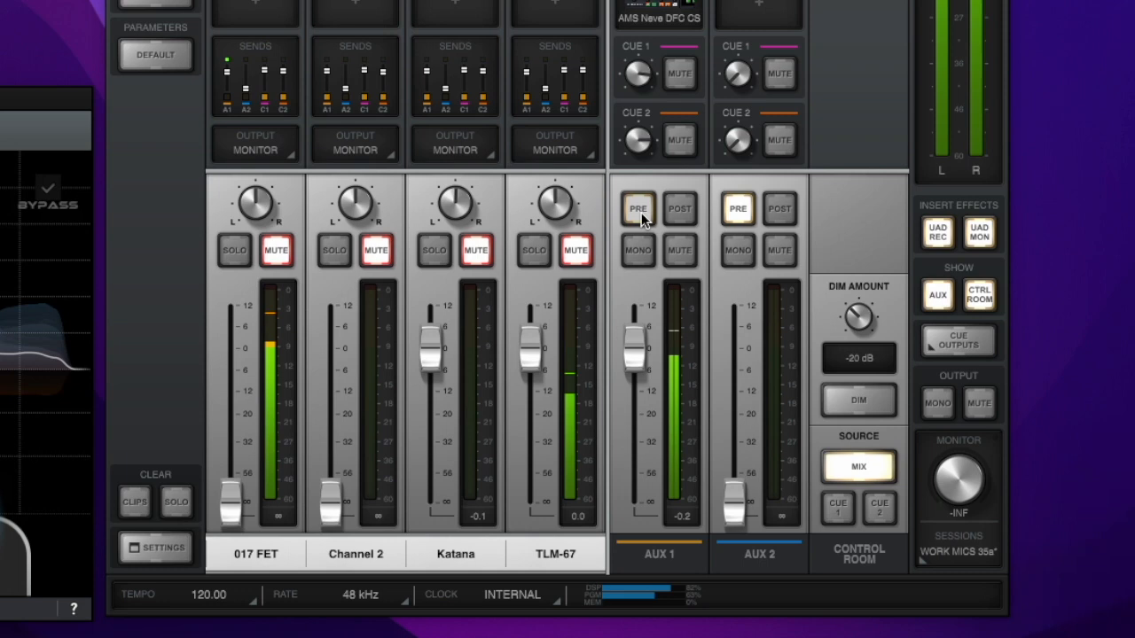